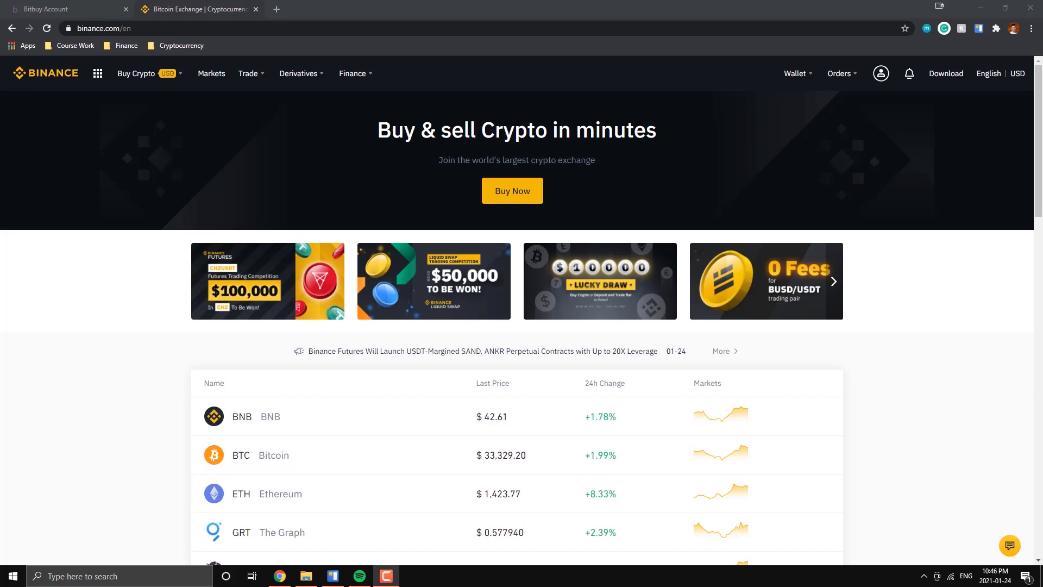
# - Go to the Fiat and Spot wallet from the Wallet menu to list coin balances
pyautogui.click(794, 73)
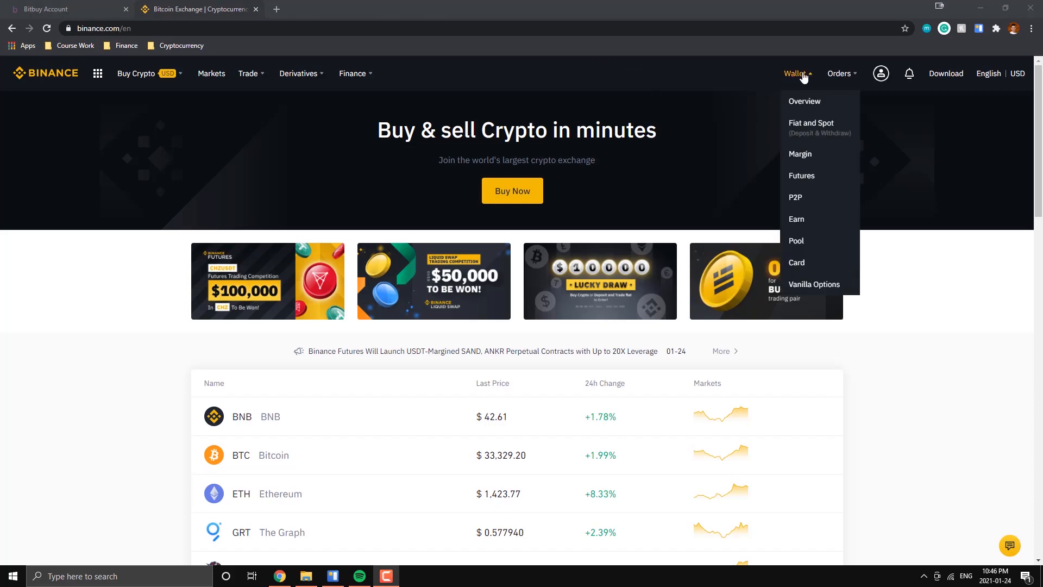
pyautogui.moveTo(811, 126)
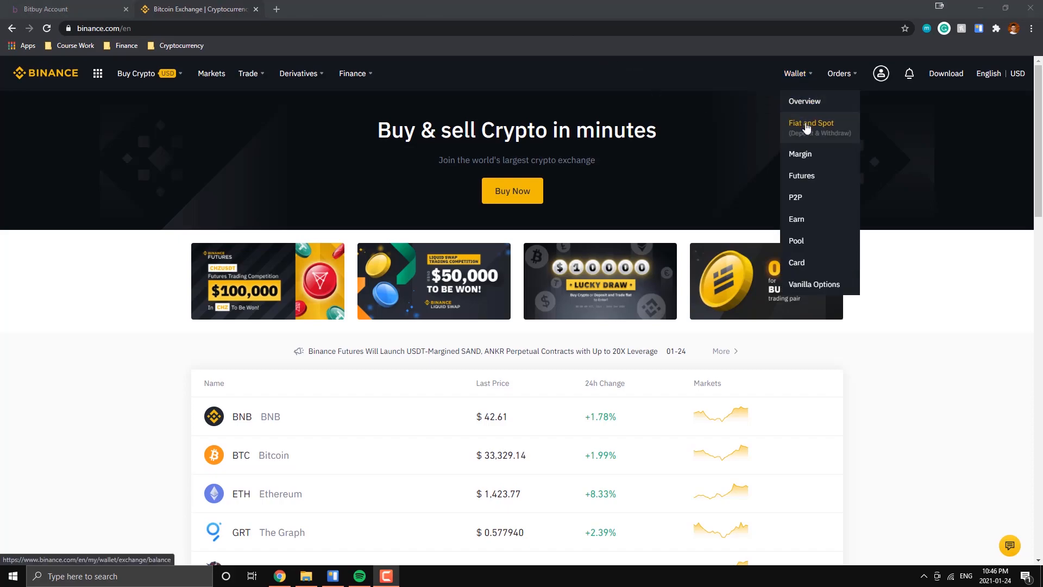
pyautogui.click(810, 126)
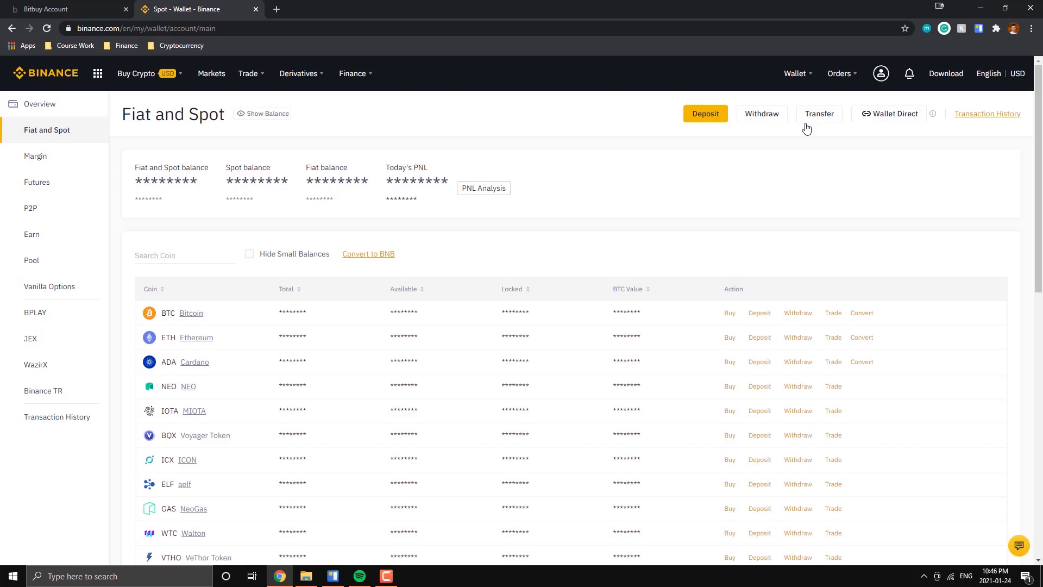
pyautogui.moveTo(805, 130)
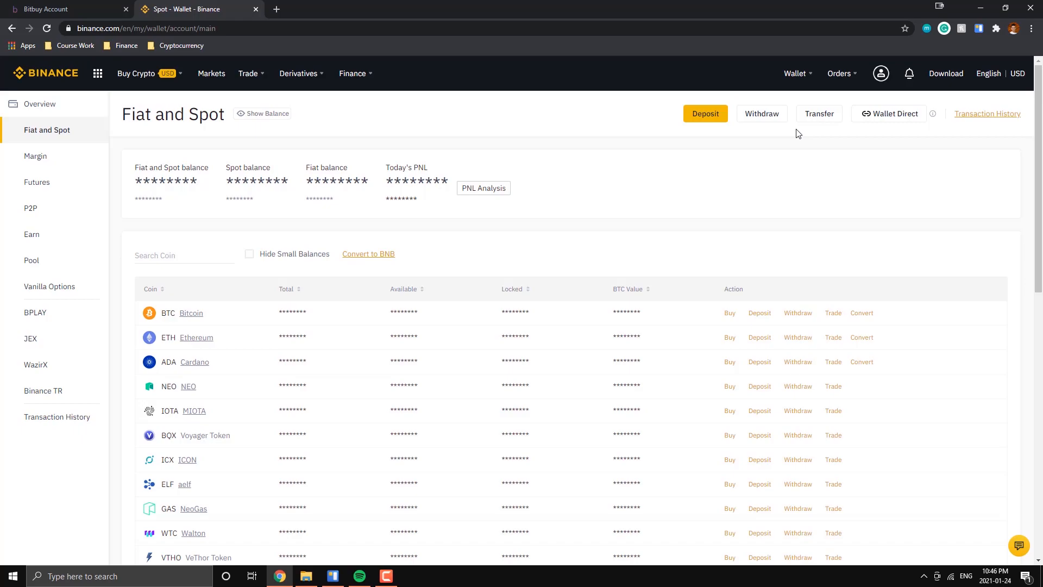
pyautogui.moveTo(774, 224)
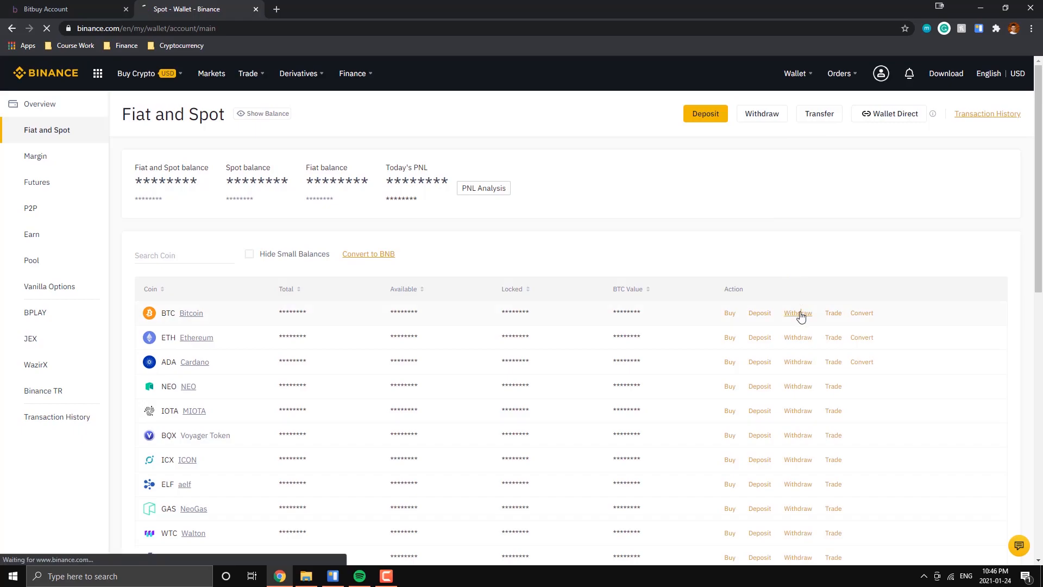
# - Start a withdrawal from the BTC row to reach the Bitcoin withdrawal form
pyautogui.click(797, 313)
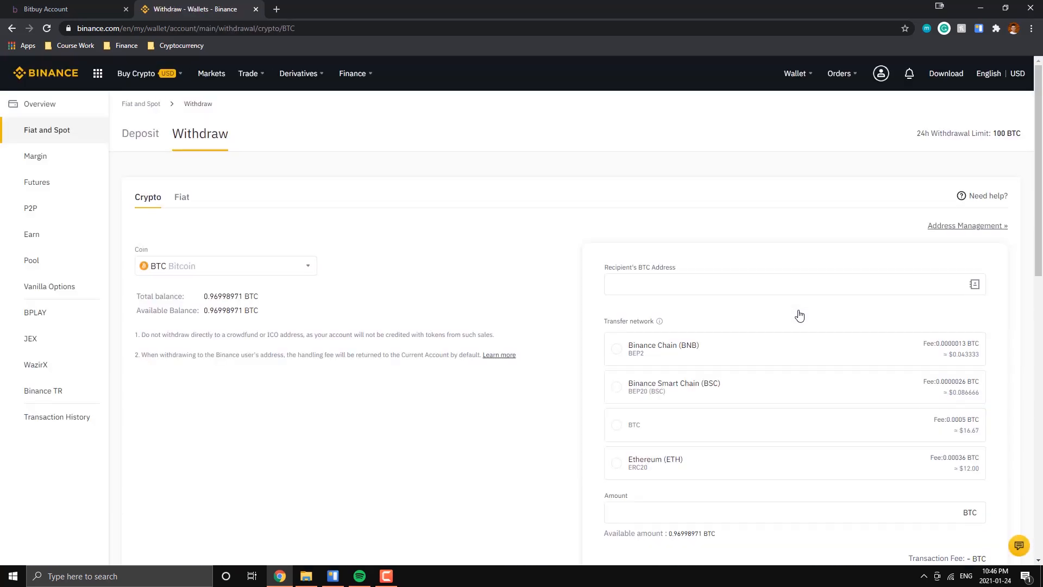
pyautogui.moveTo(809, 312)
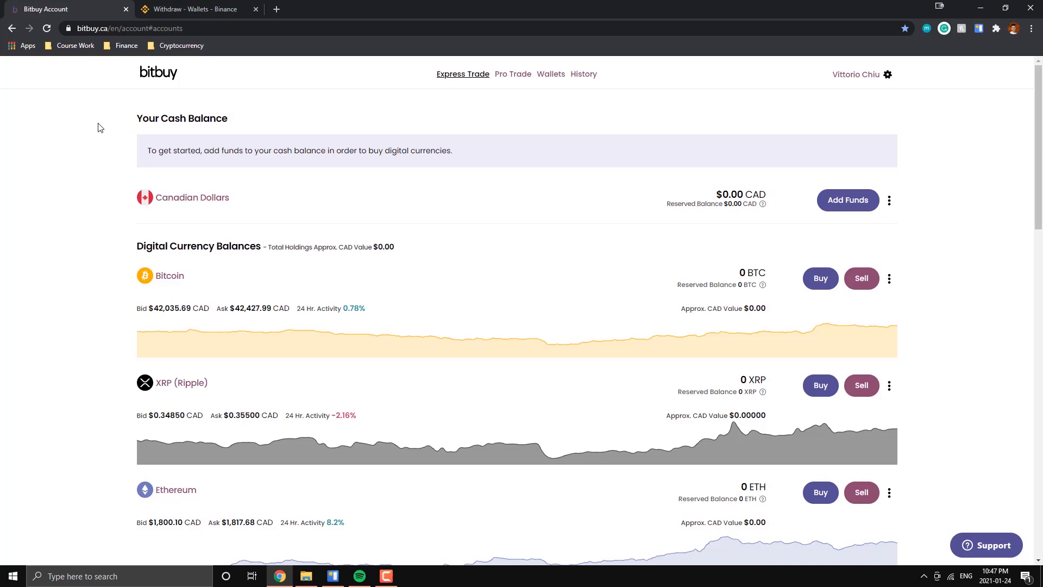
pyautogui.moveTo(121, 245)
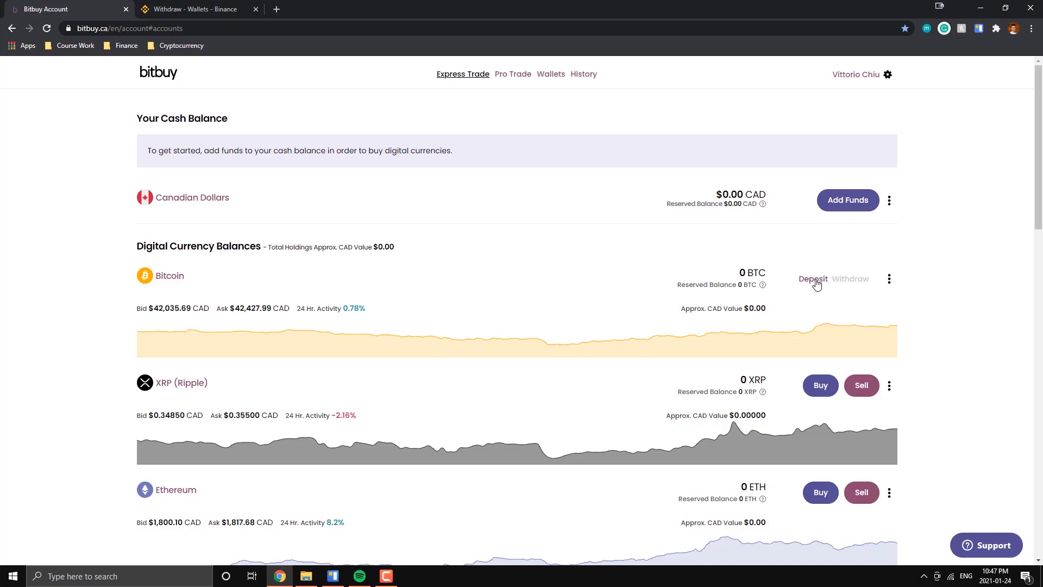
# - Show Bitbuy's Bitcoin deposit details and copy the wallet address to the clipboard
pyautogui.click(813, 280)
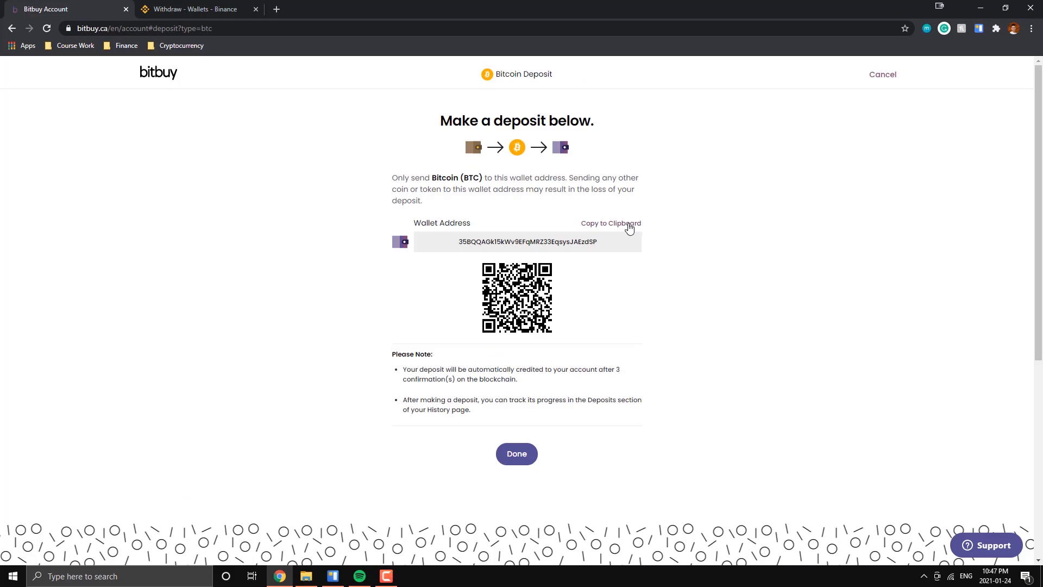
pyautogui.click(610, 223)
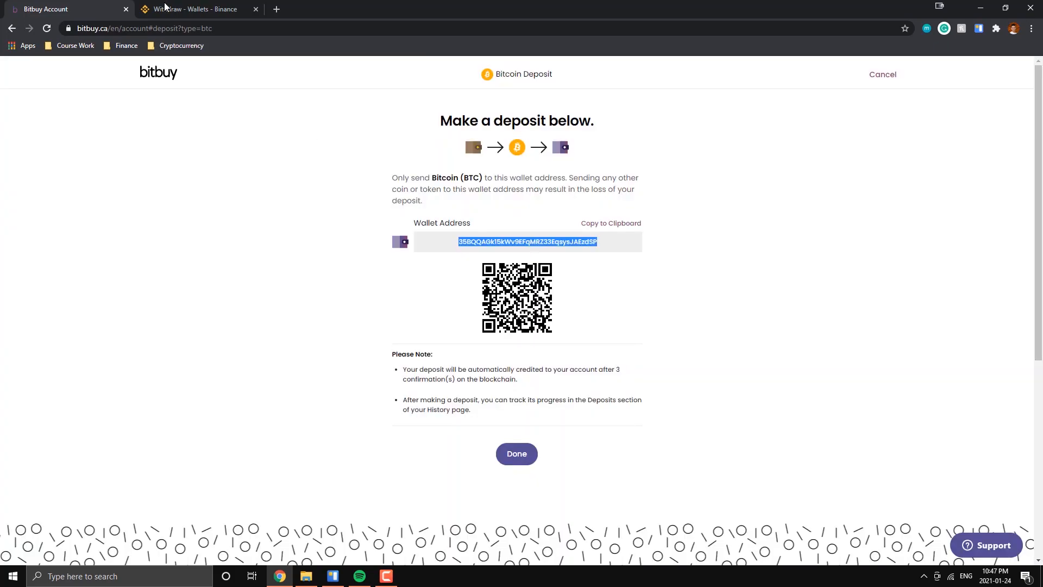
pyautogui.click(197, 8)
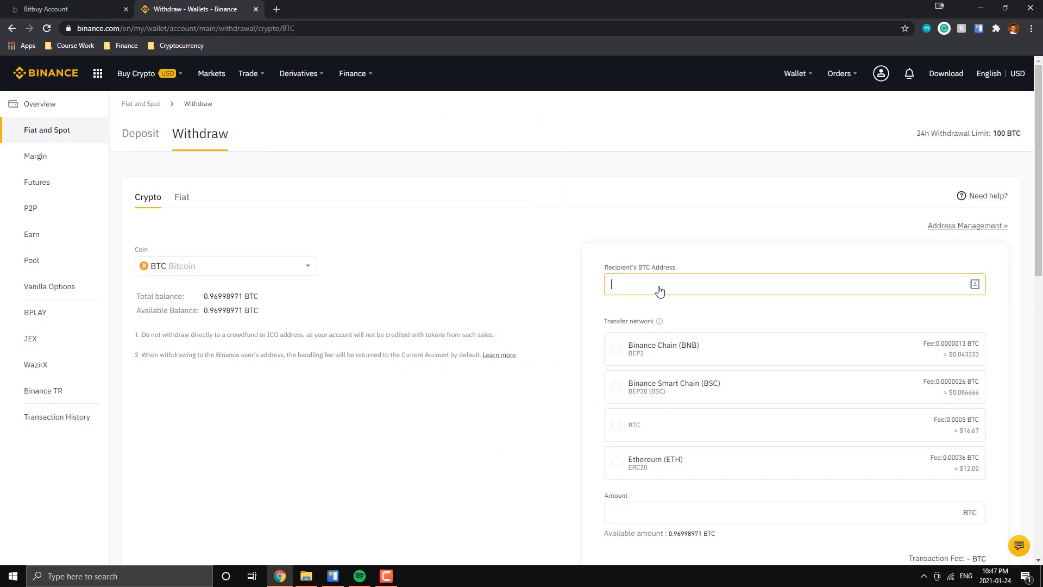
pyautogui.write('35BQQAGk15kWv9EFqMRZ33EqsysJAEzdSP')
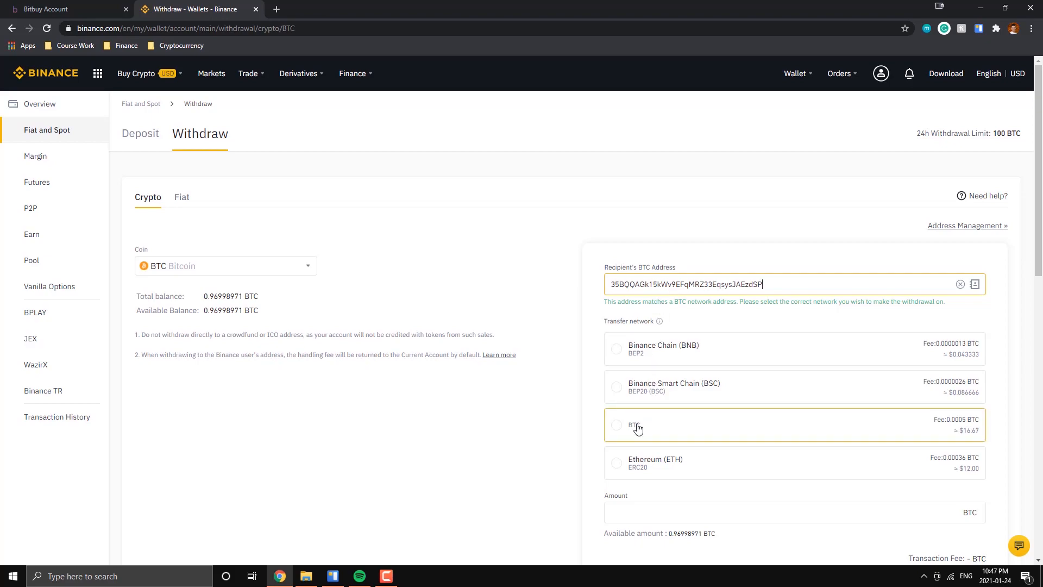
pyautogui.moveTo(618, 430)
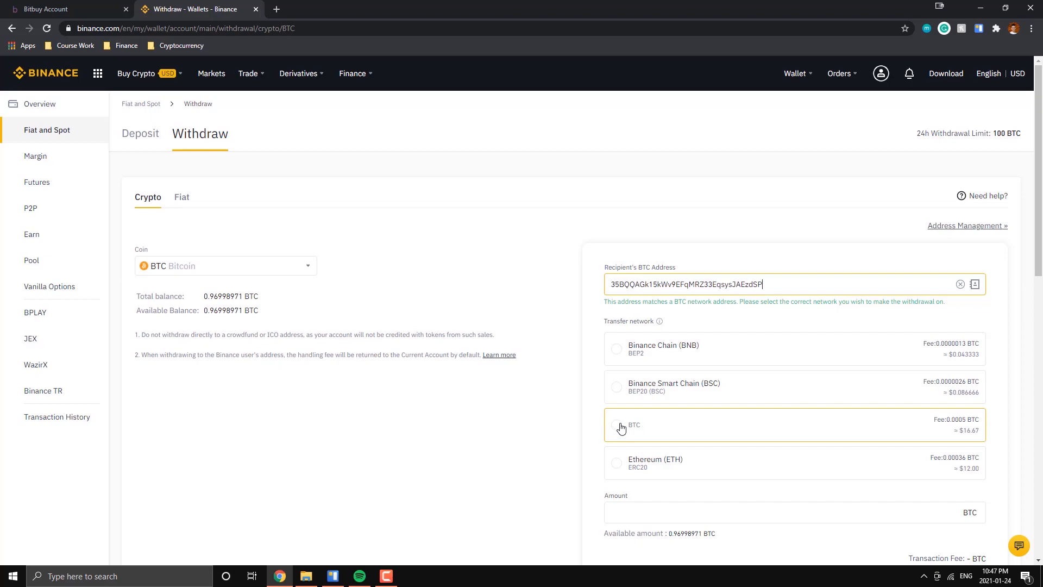
pyautogui.click(617, 426)
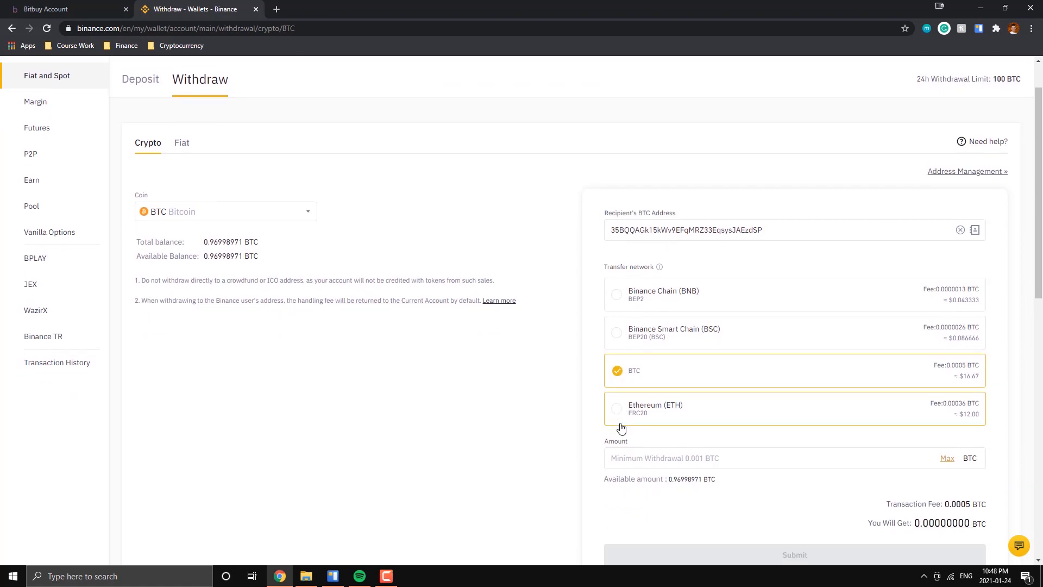
pyautogui.scroll(-3)
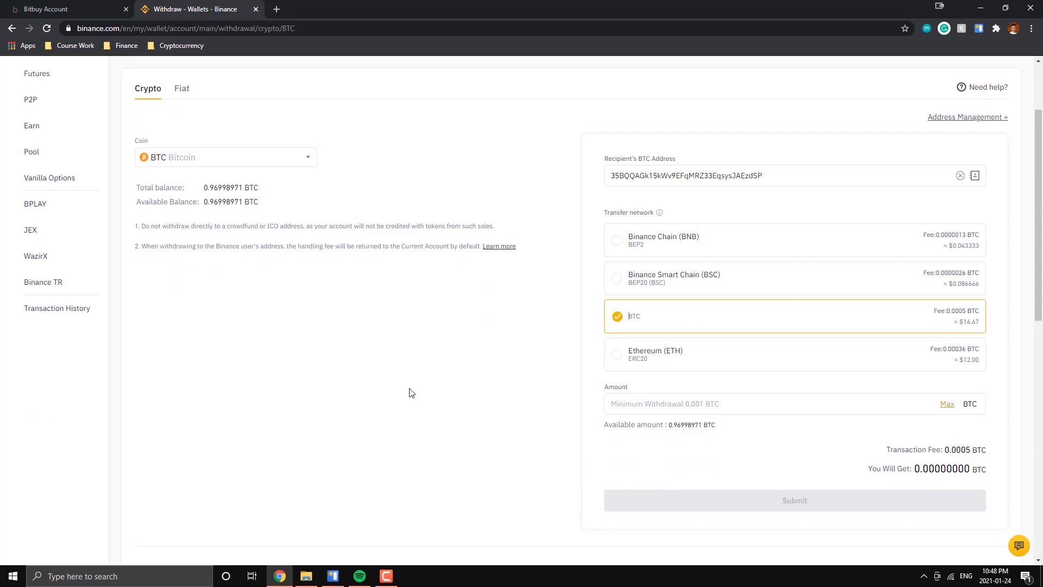
pyautogui.click(63, 9)
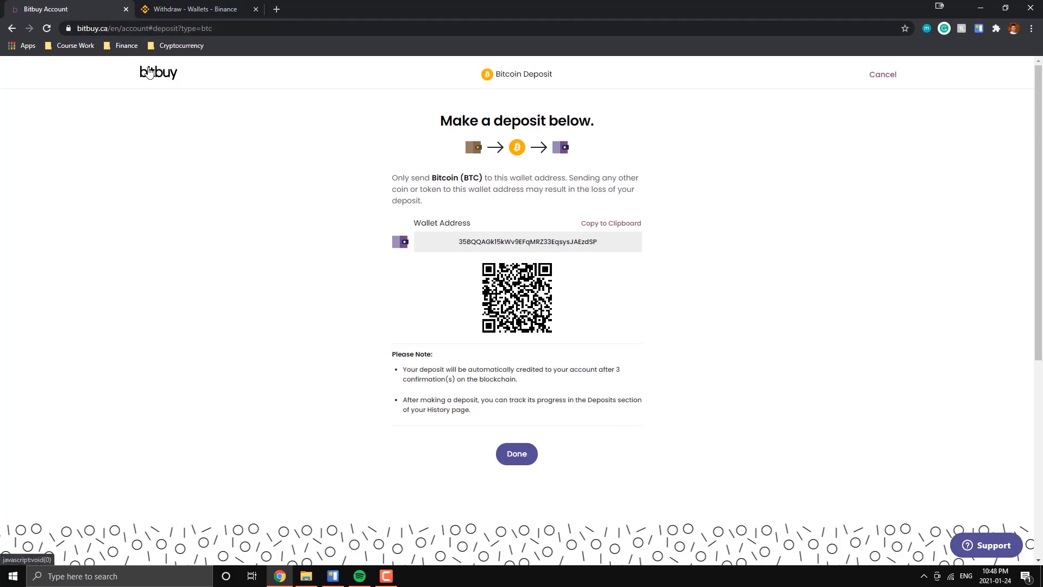
pyautogui.click(517, 453)
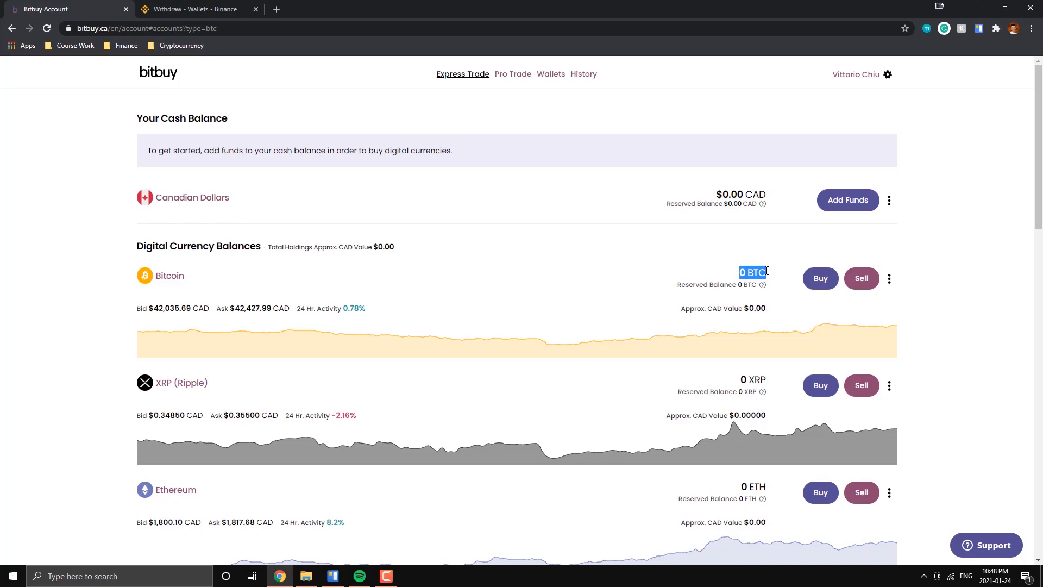
pyautogui.moveTo(871, 289)
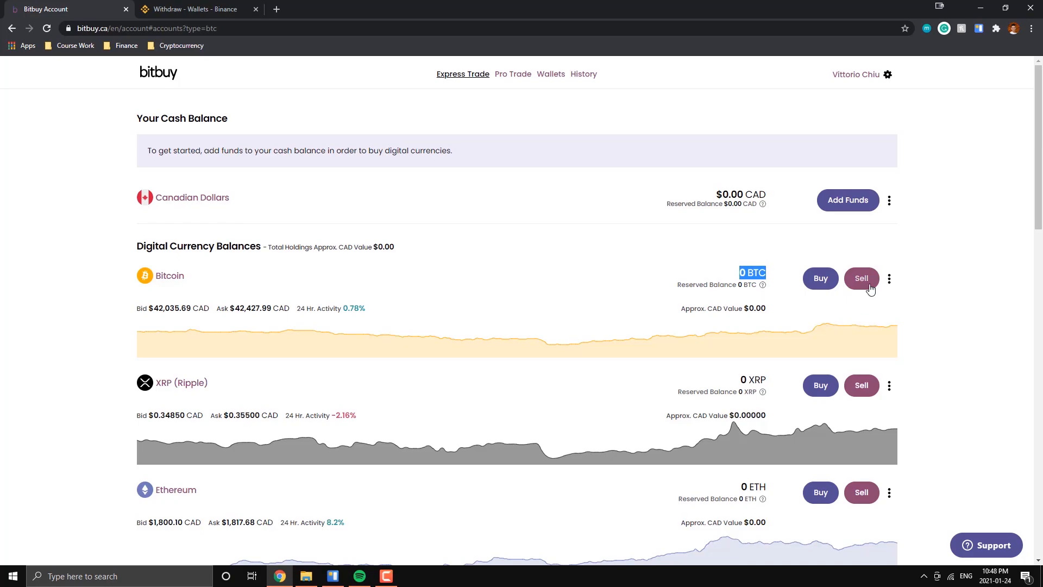
pyautogui.click(861, 278)
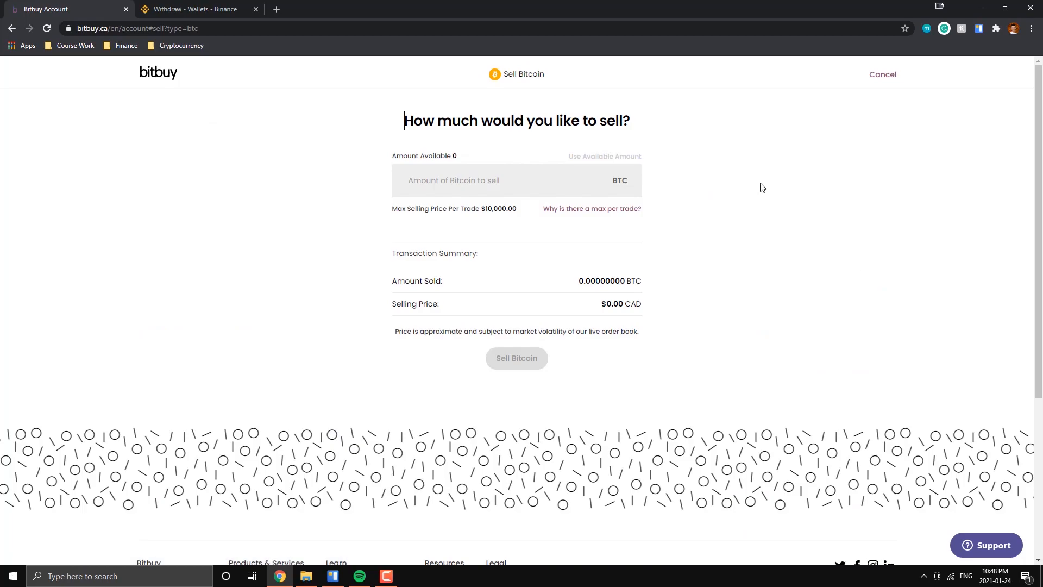
pyautogui.moveTo(638, 361)
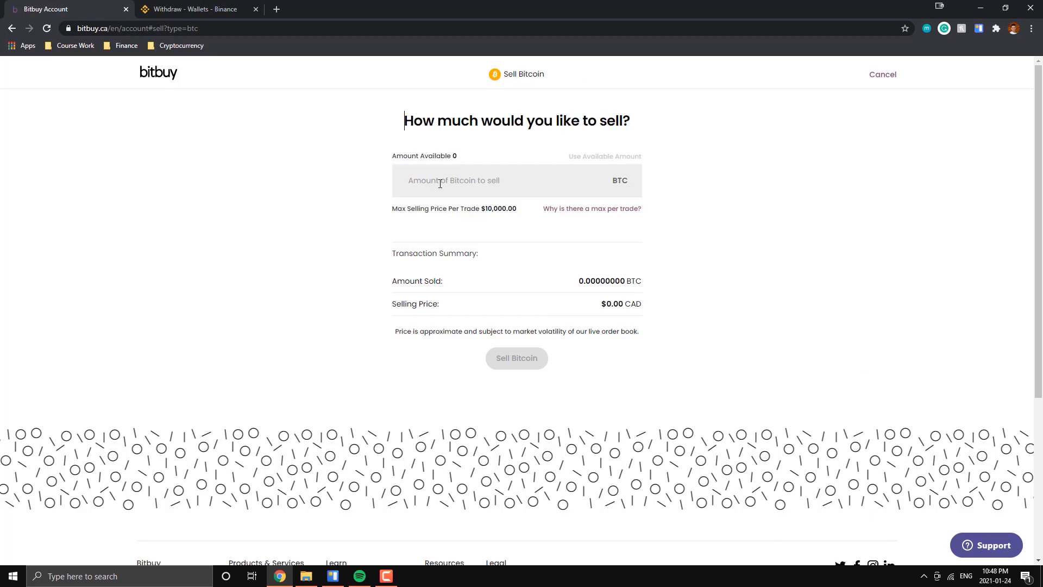
pyautogui.moveTo(610, 303)
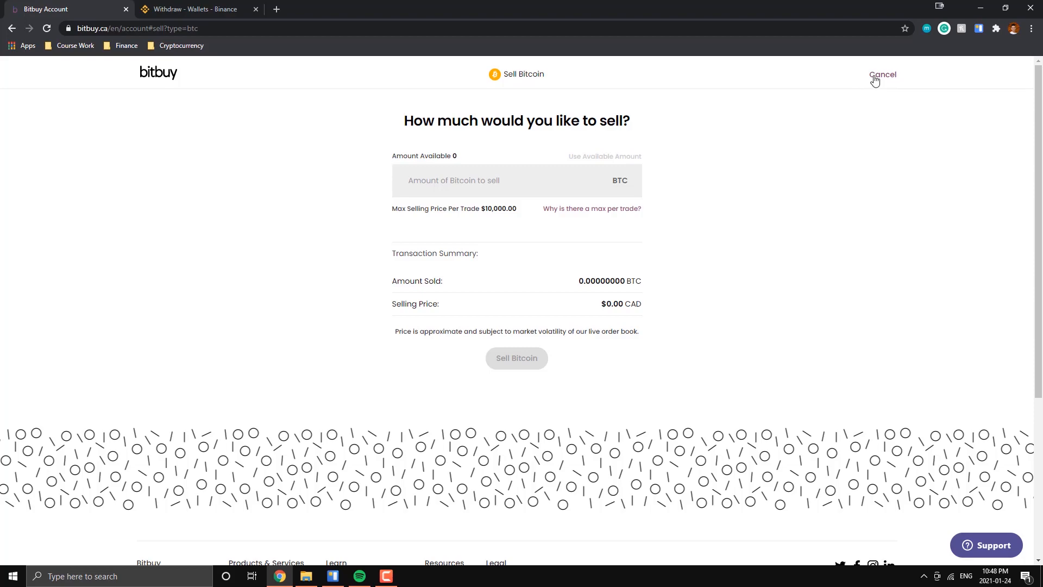
pyautogui.click(882, 74)
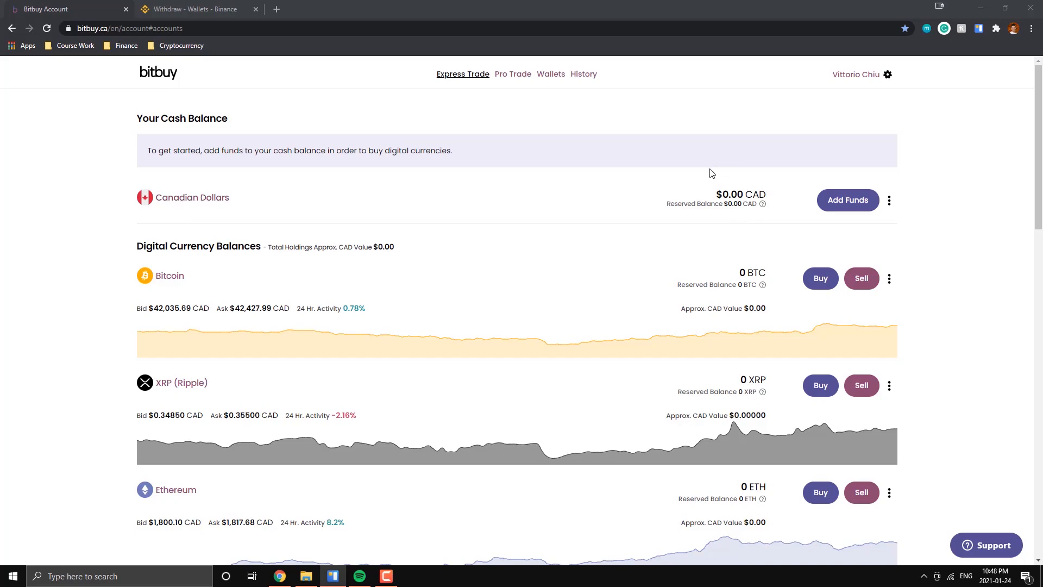
pyautogui.moveTo(766, 227)
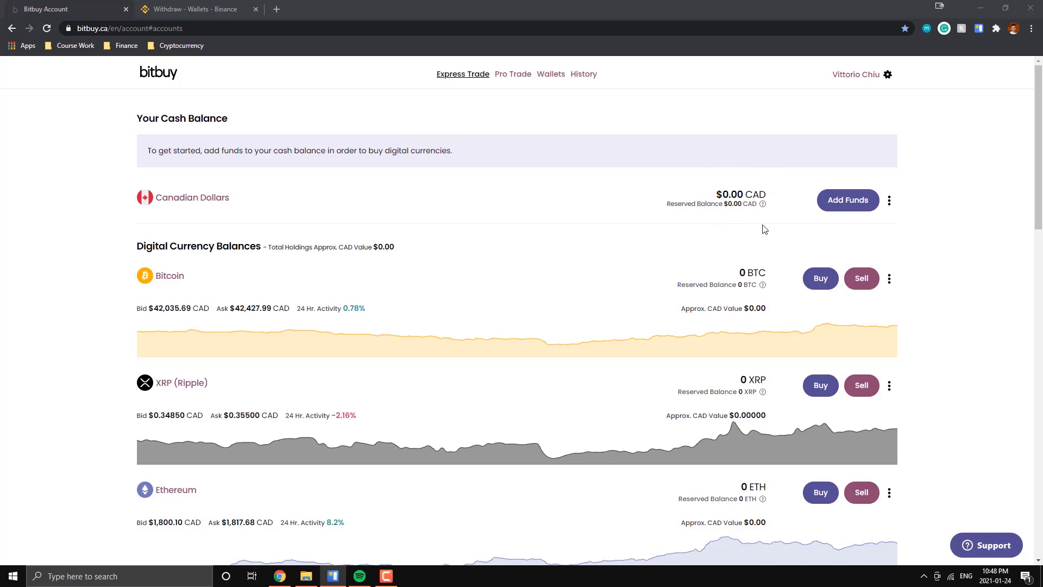
pyautogui.moveTo(793, 213)
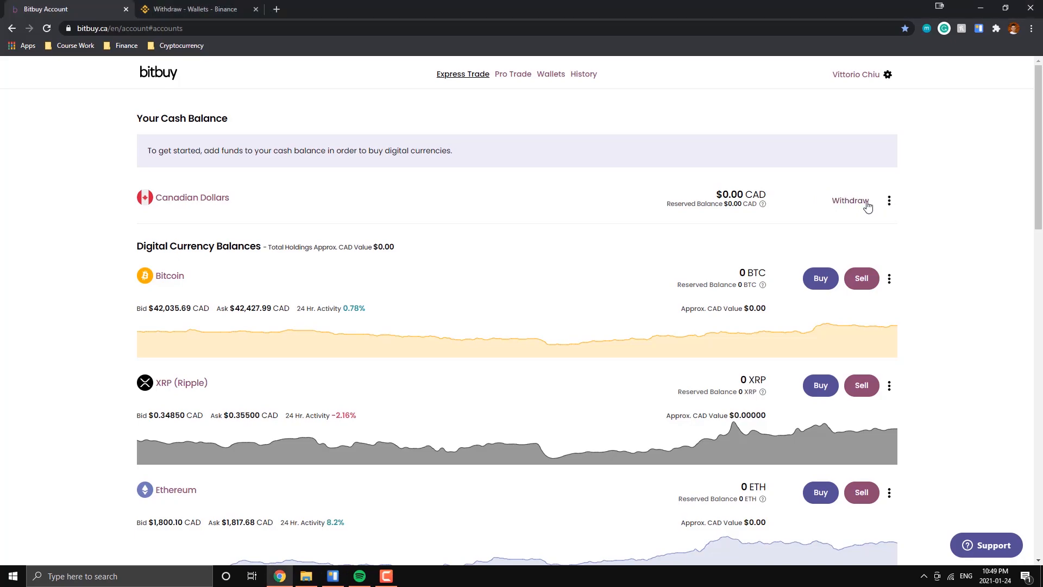
# - Start a cash withdrawal from the Canadian Dollars balance row
pyautogui.click(850, 200)
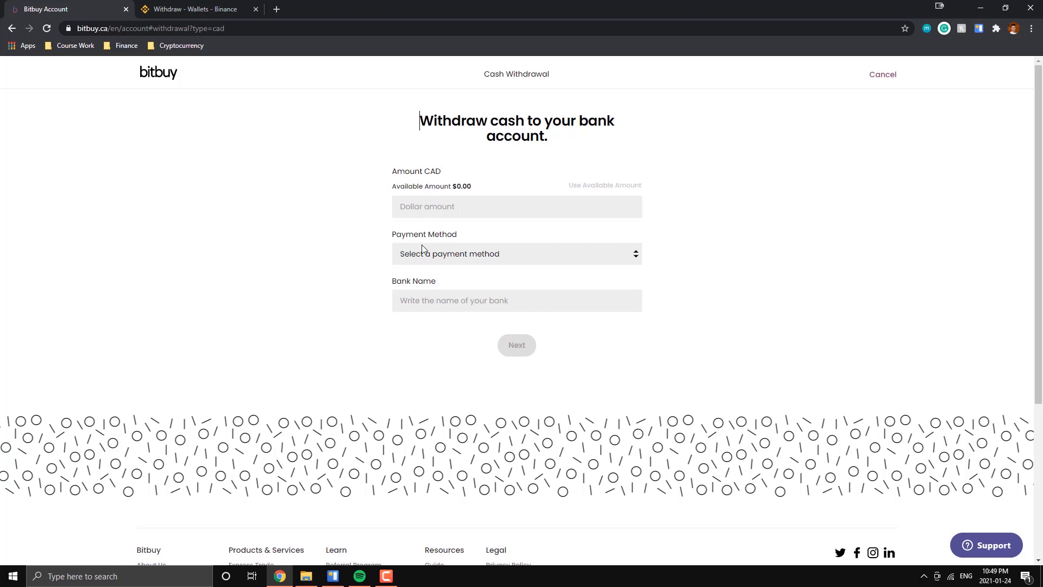
# - Choose Interac e-Transfer as the cash withdrawal payment method
pyautogui.click(516, 253)
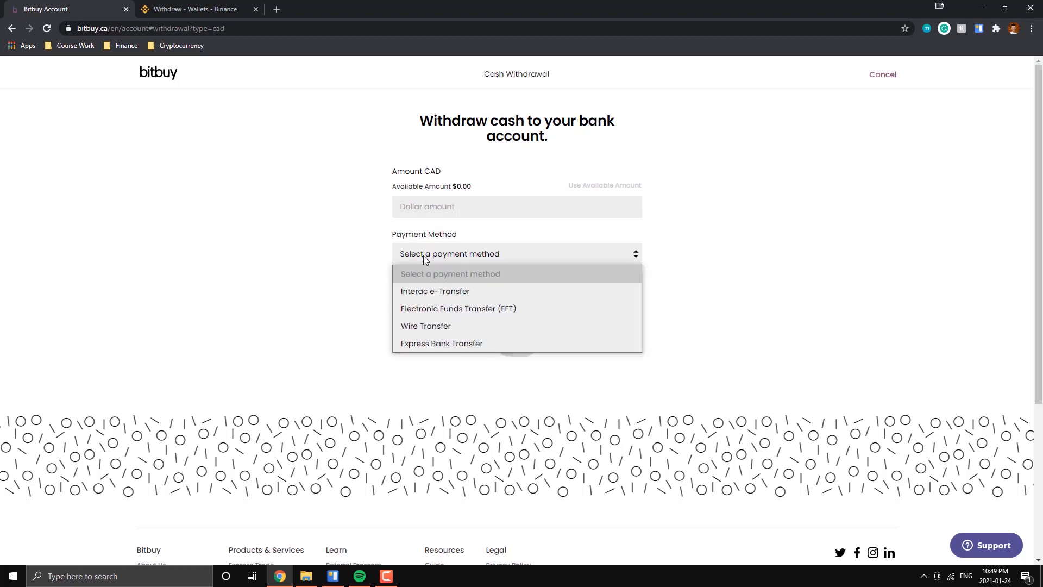
pyautogui.moveTo(435, 291)
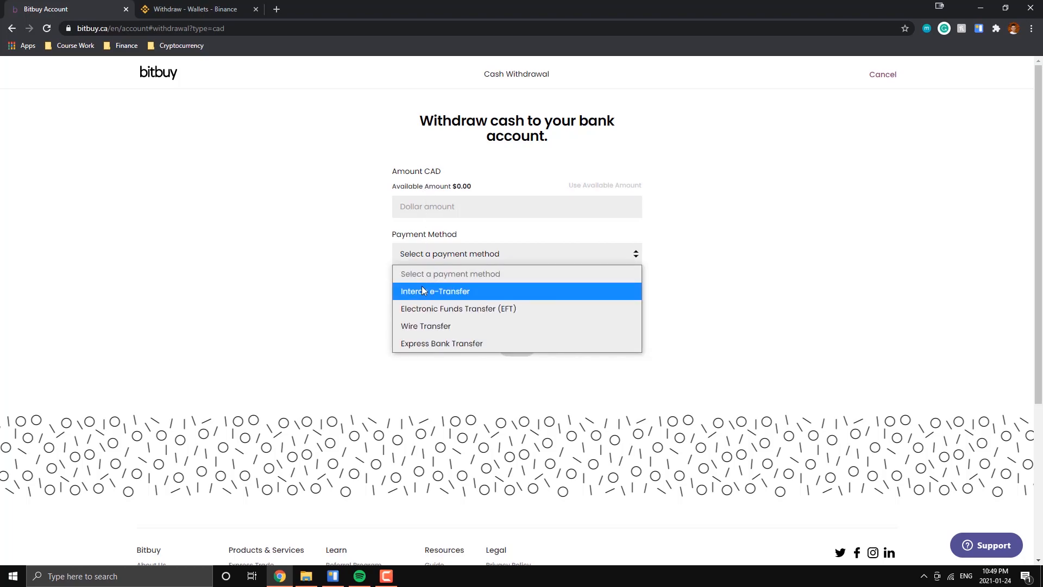
pyautogui.click(436, 292)
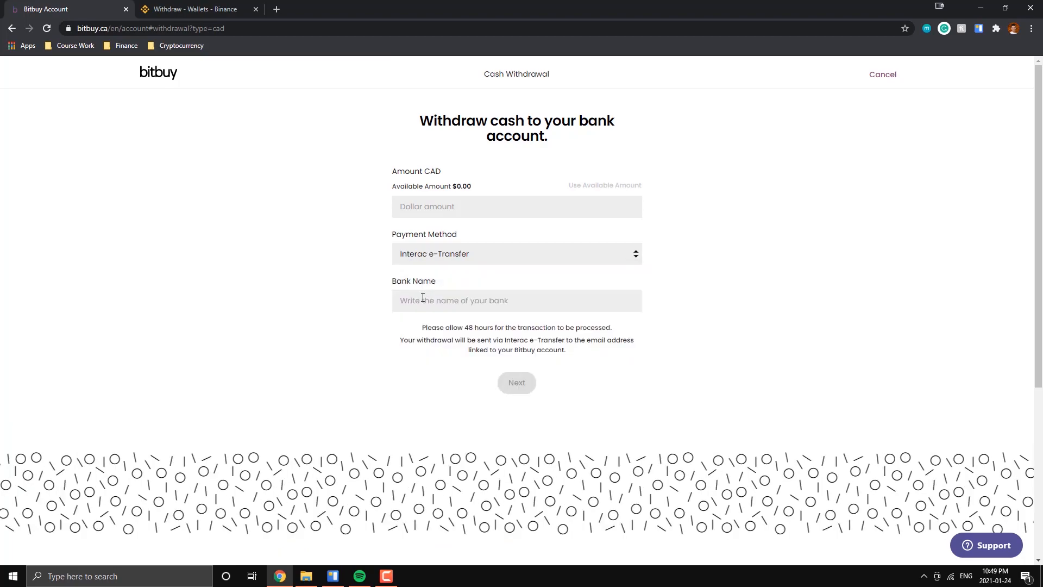
pyautogui.moveTo(561, 416)
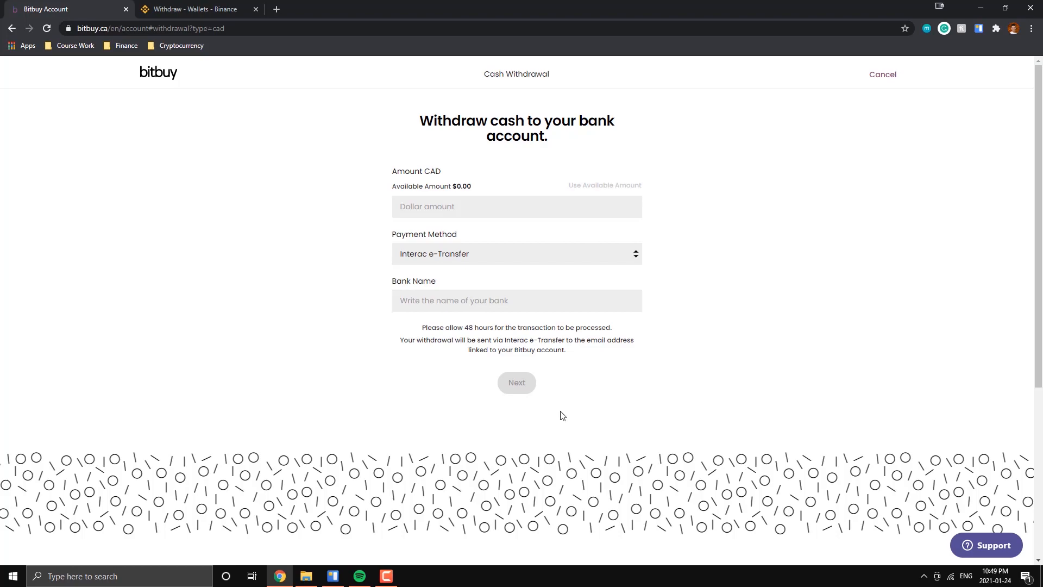
pyautogui.moveTo(502, 336)
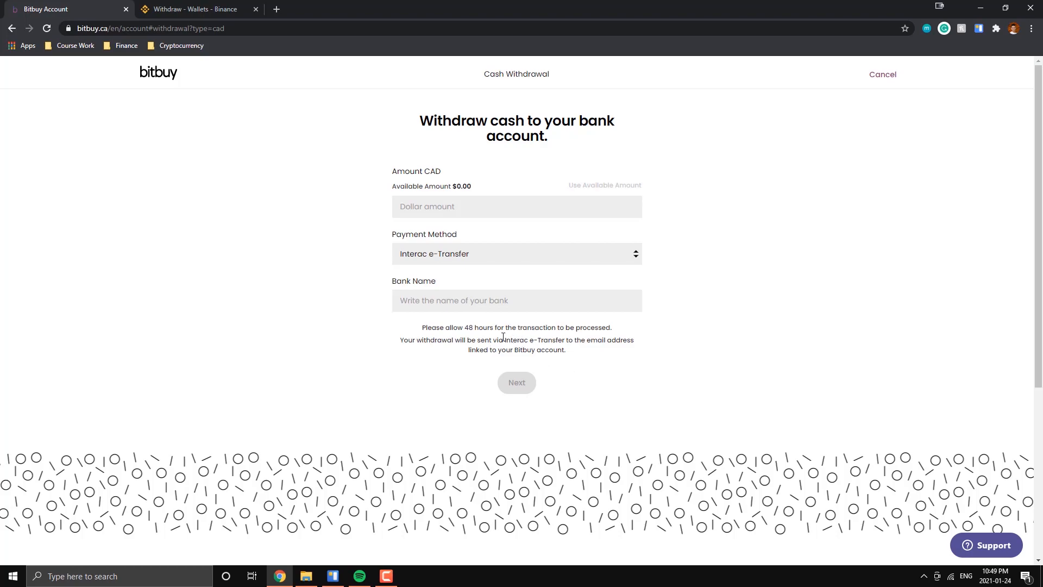
pyautogui.moveTo(560, 411)
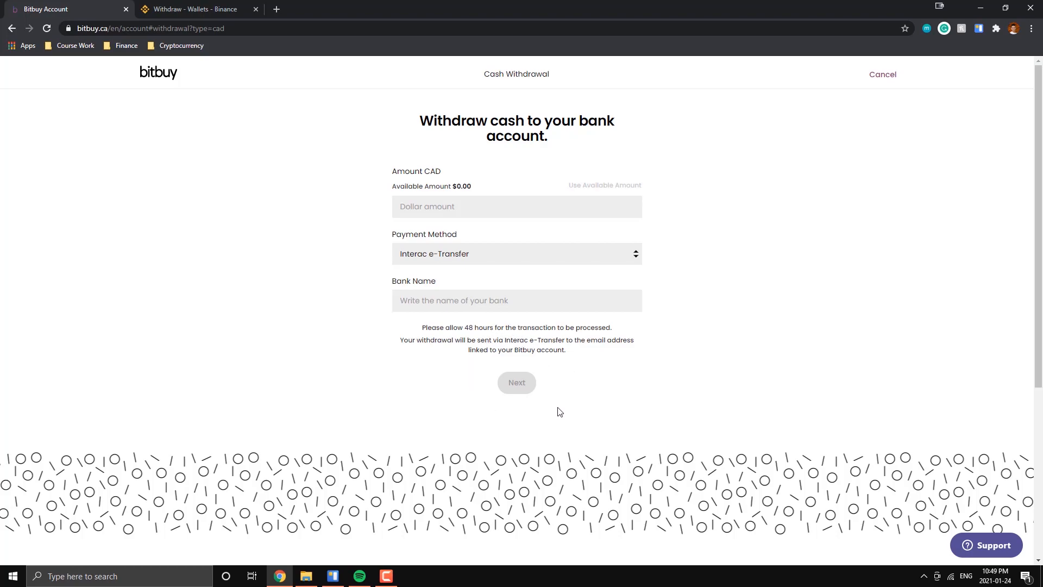